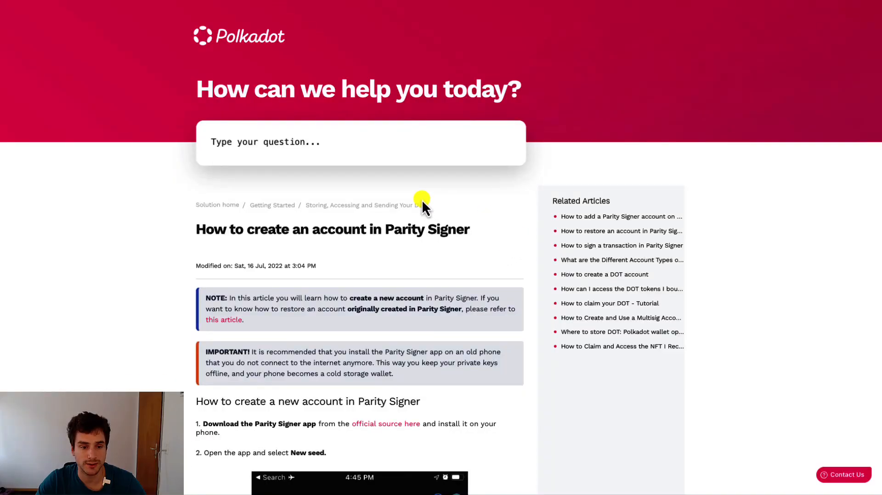
mouse_move(420, 233)
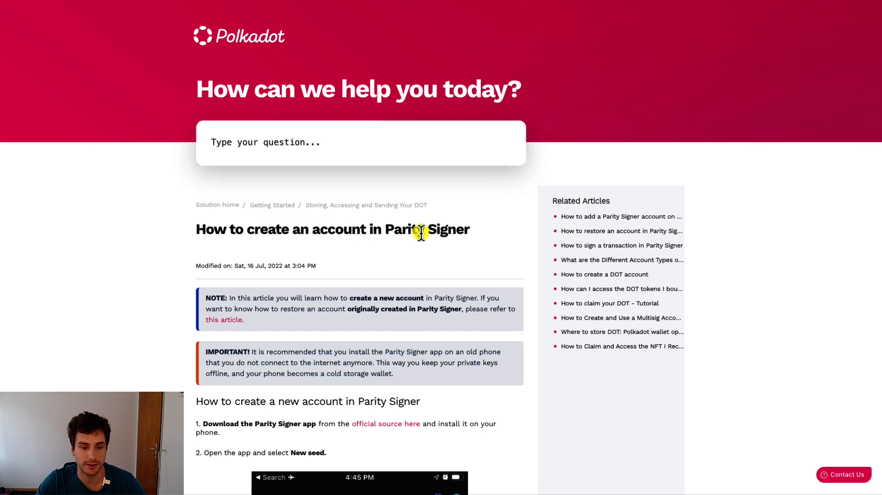
mouse_move(368, 266)
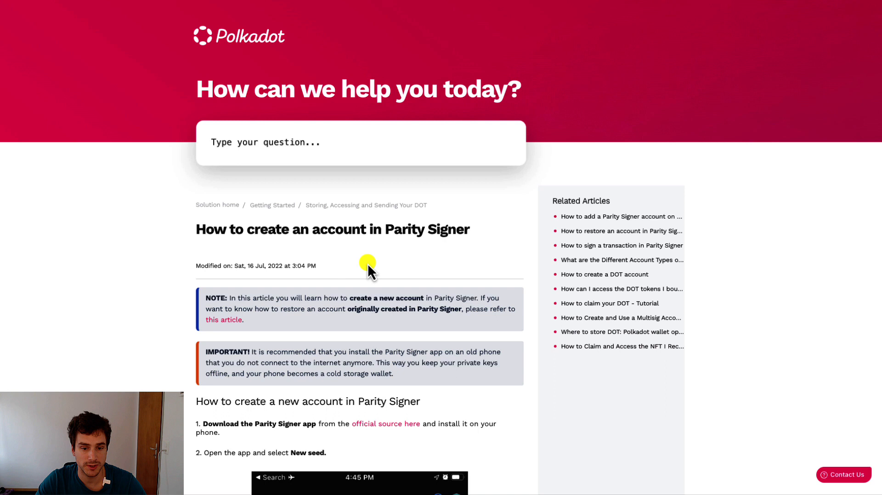
Read through the terms and accept the privacy policy to reach the Select seed screen.
scroll("down", 3)
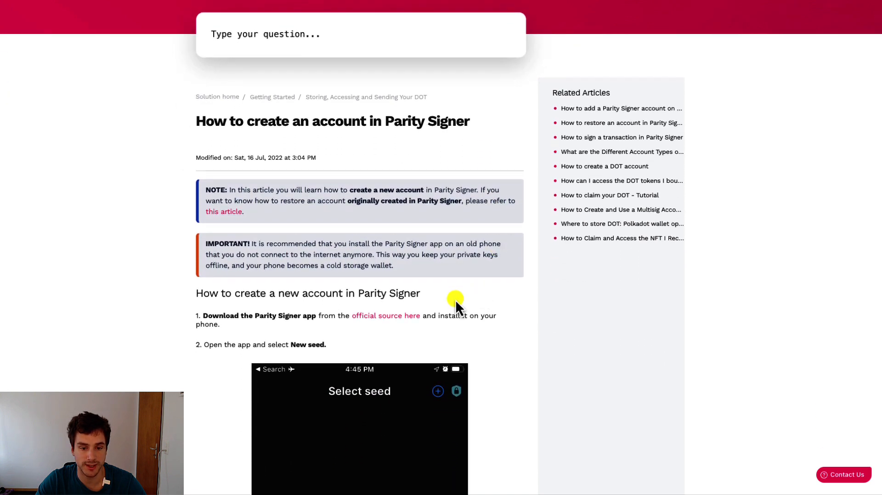
mouse_move(494, 312)
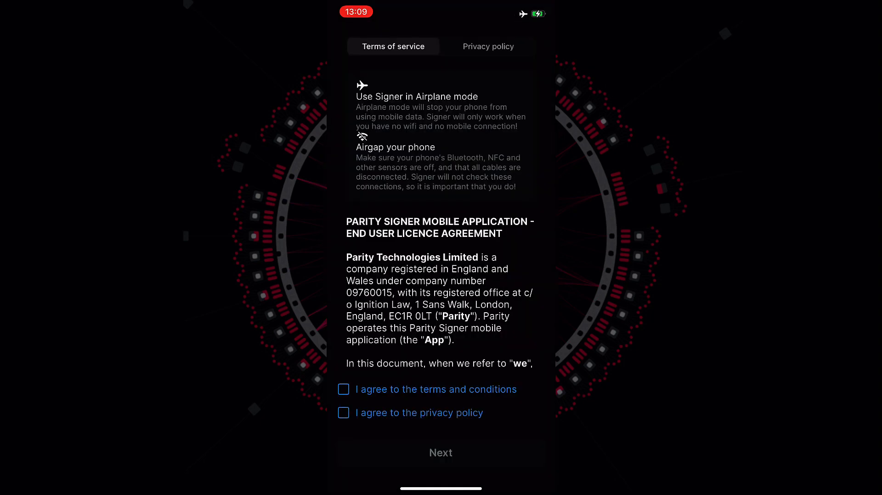
scroll("down", 3)
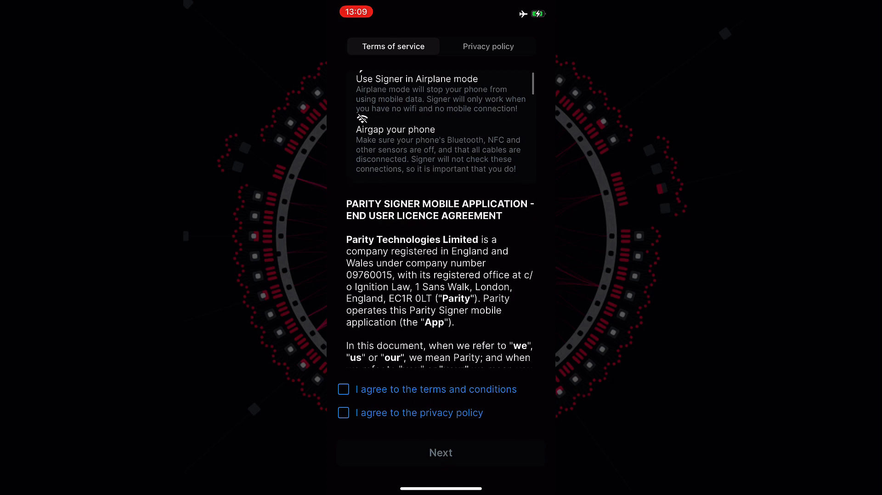
scroll("down", 3)
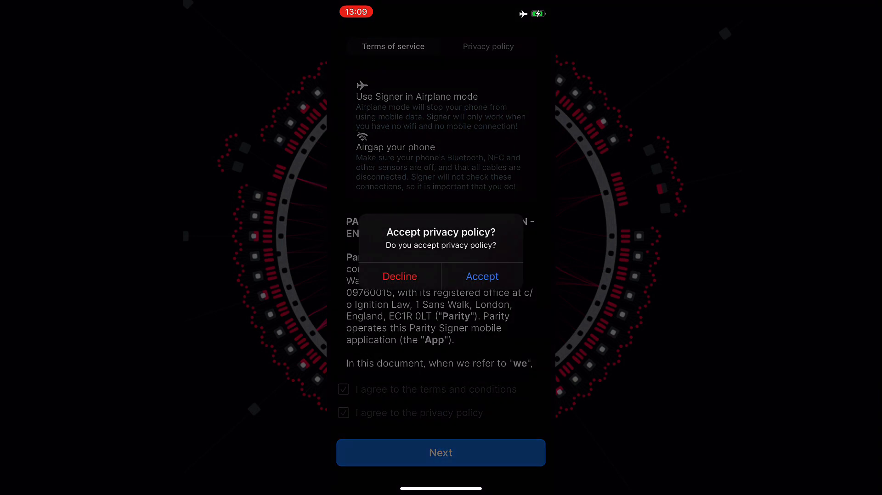
left_click(481, 277)
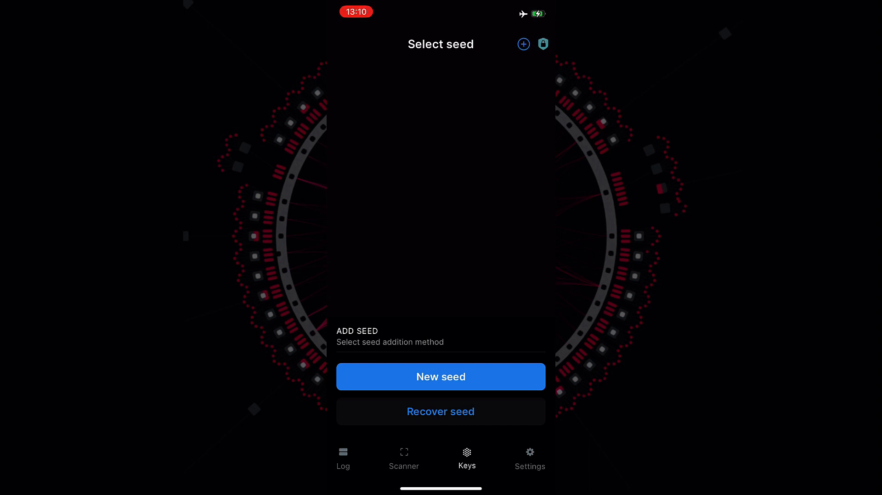
Start a new seed with display name 'Signer' and generate its backup seed phrase.
left_click(440, 377)
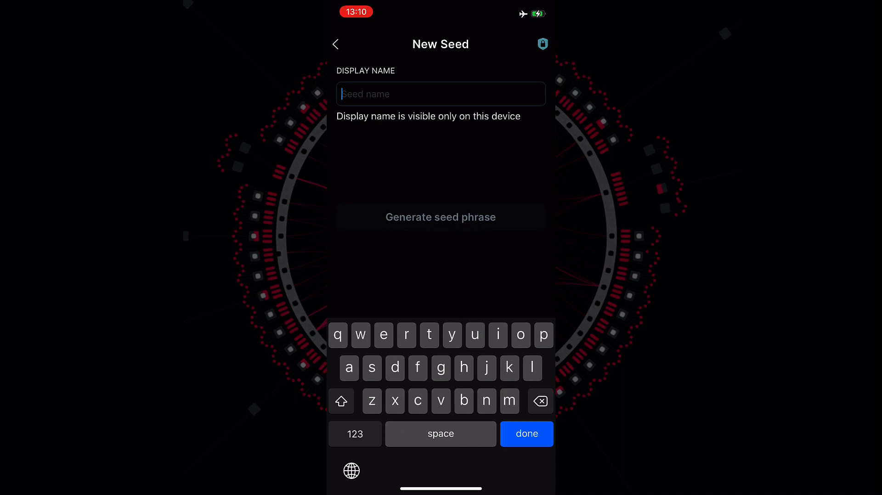
type("Signer")
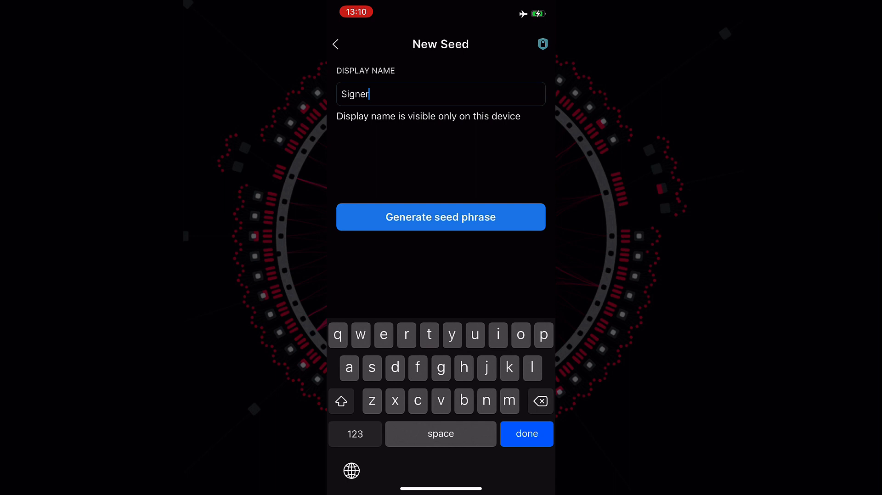
left_click(440, 217)
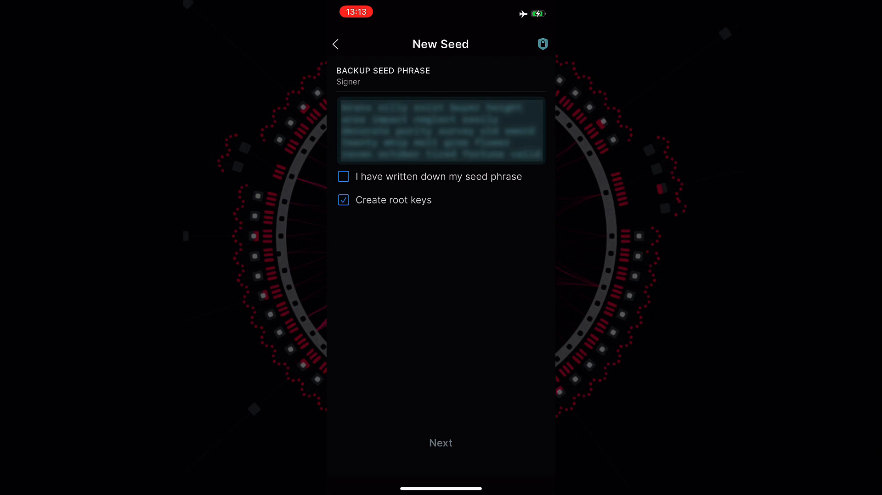
Confirm the phrase is written down and complete the Signer seed so its keys are listed.
left_click(343, 176)
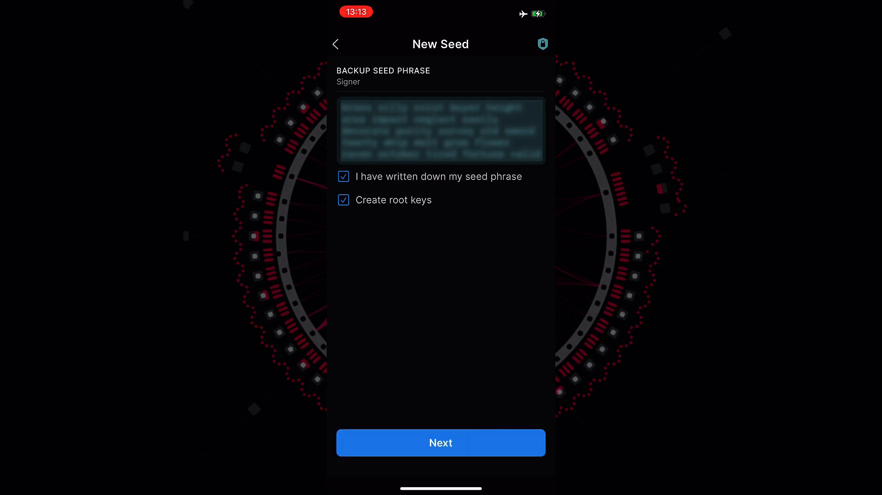
left_click(440, 443)
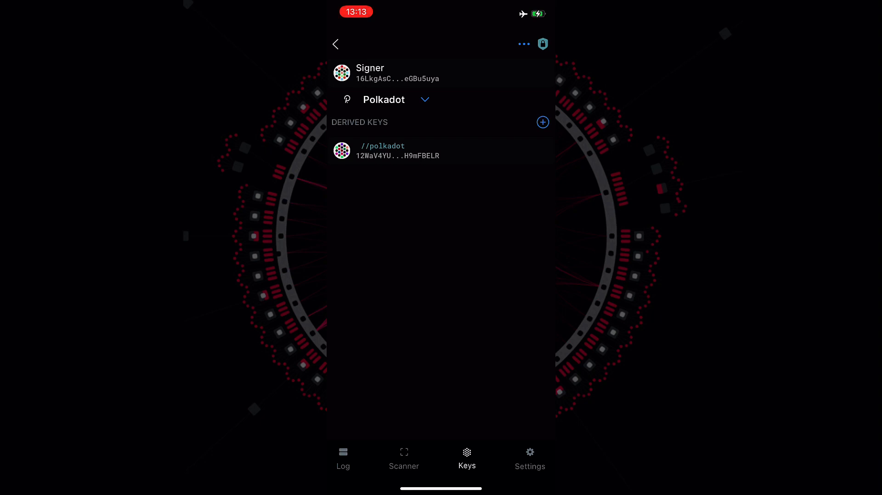
left_click(384, 99)
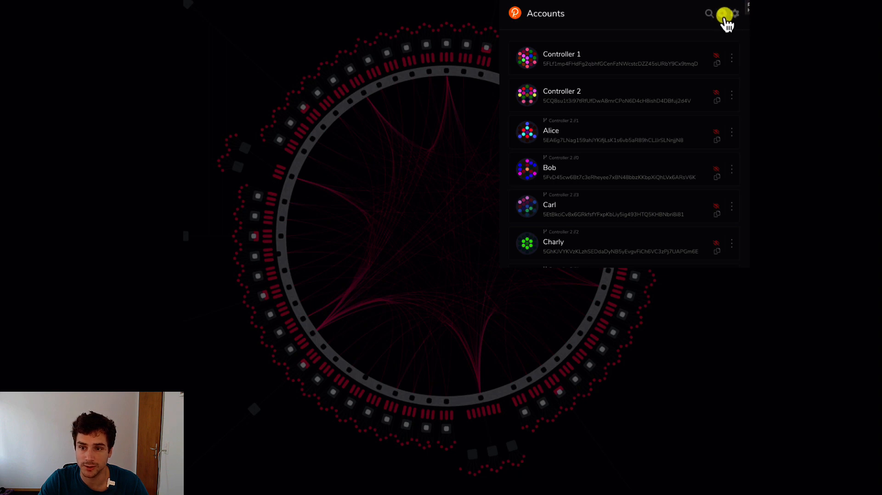
Begin adding an account from an external QR signer and show the Signer seed's address QR.
left_click(723, 14)
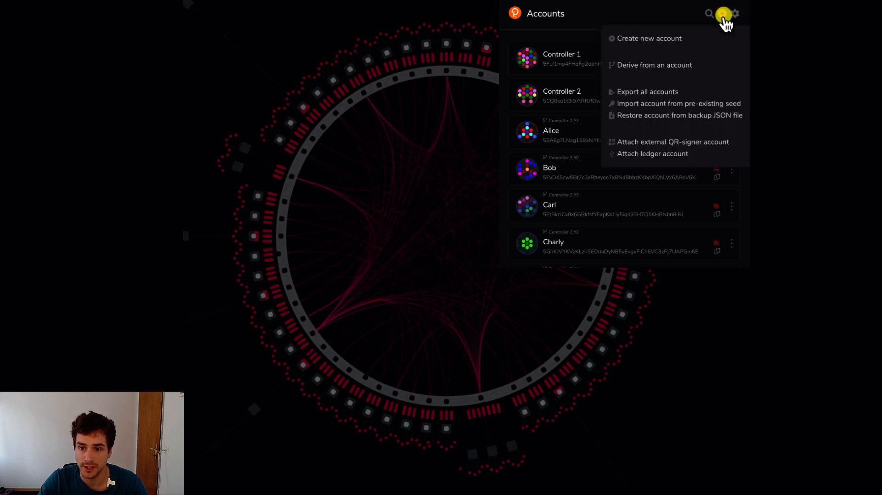
mouse_move(623, 147)
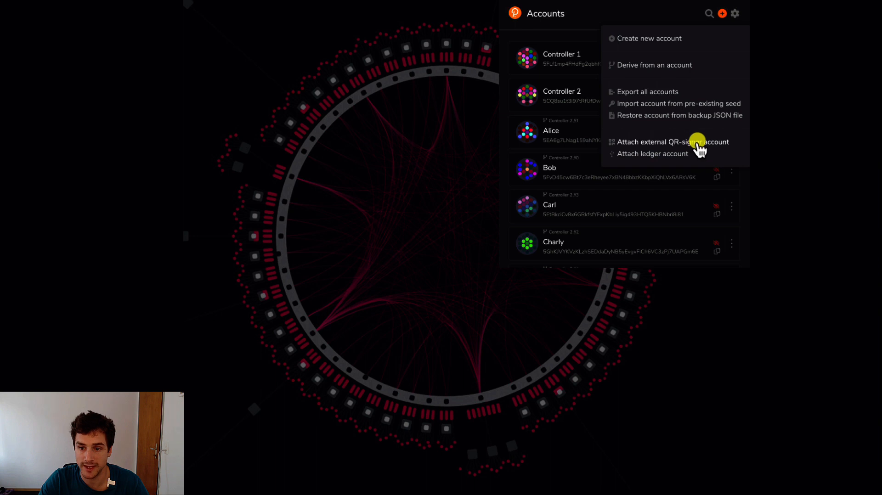
left_click(672, 142)
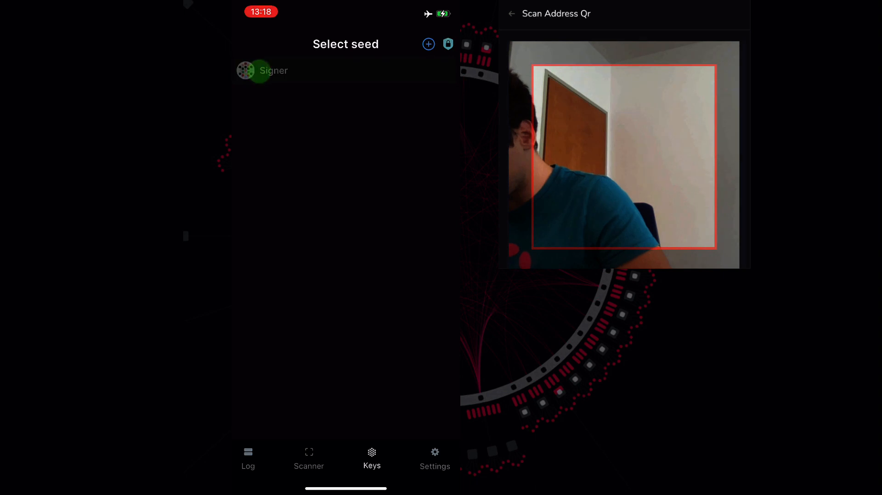
left_click(274, 70)
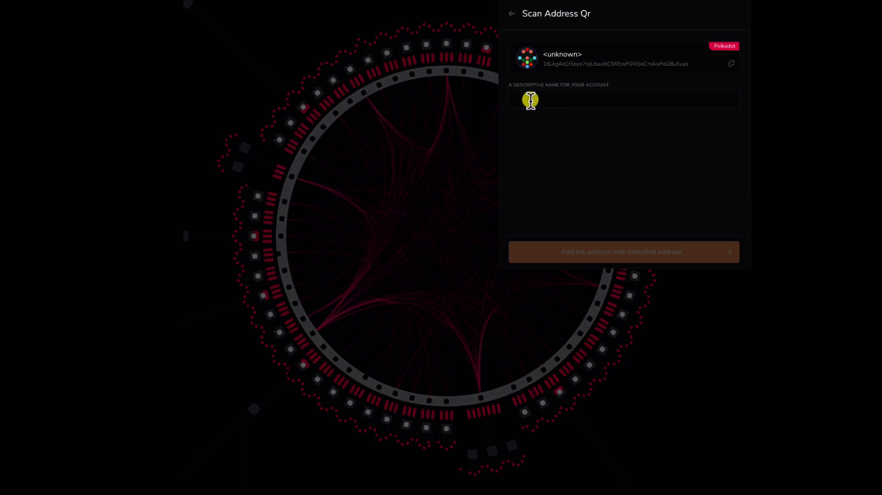
Name the scanned address 'Signer' and add it as an account.
type("Signer")
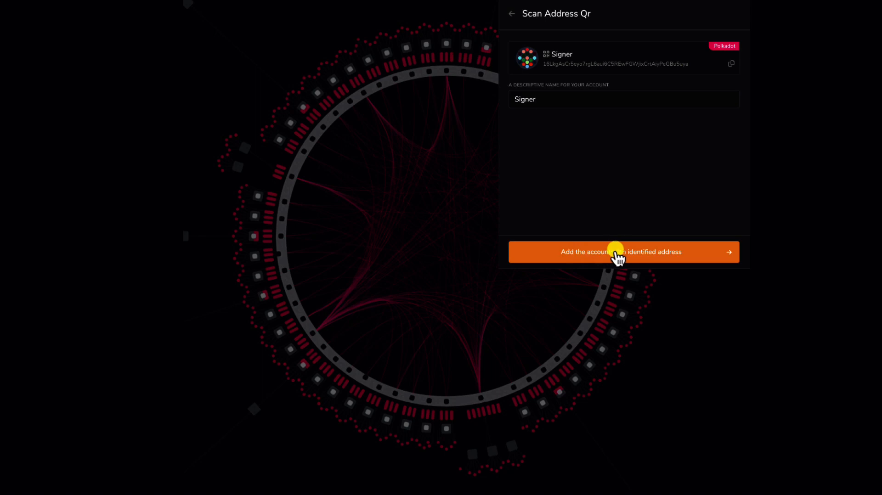
left_click(621, 252)
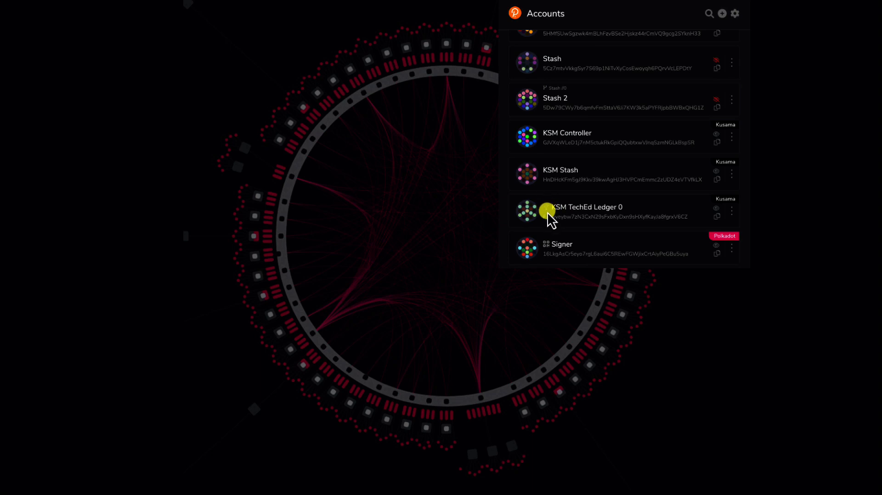
mouse_move(569, 211)
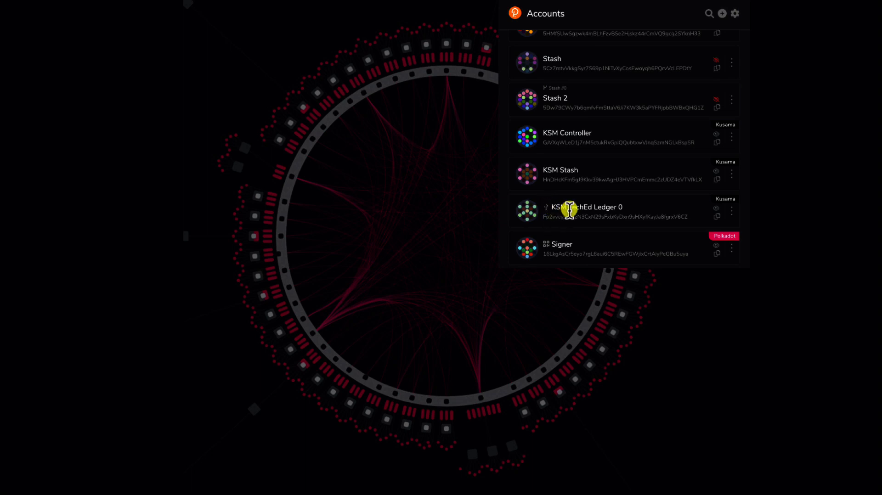
mouse_move(569, 210)
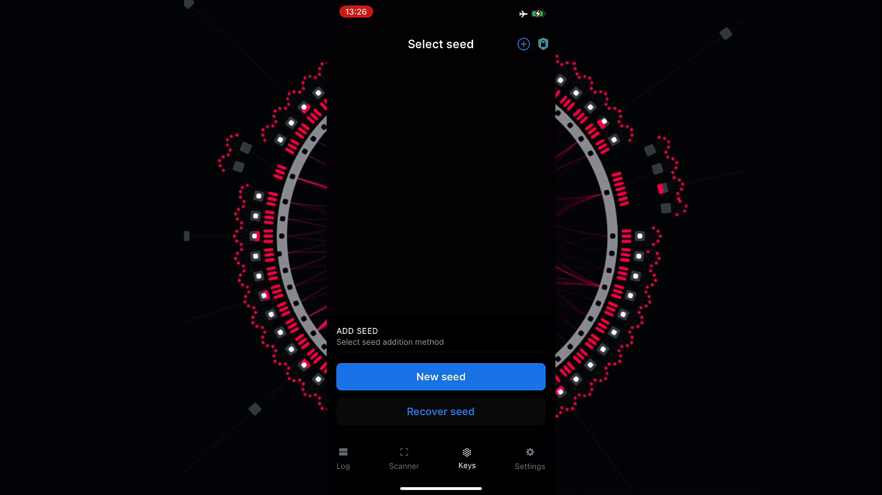
Begin recovering a seed with display name 'Signer' and continue to the phrase entry.
left_click(467, 411)
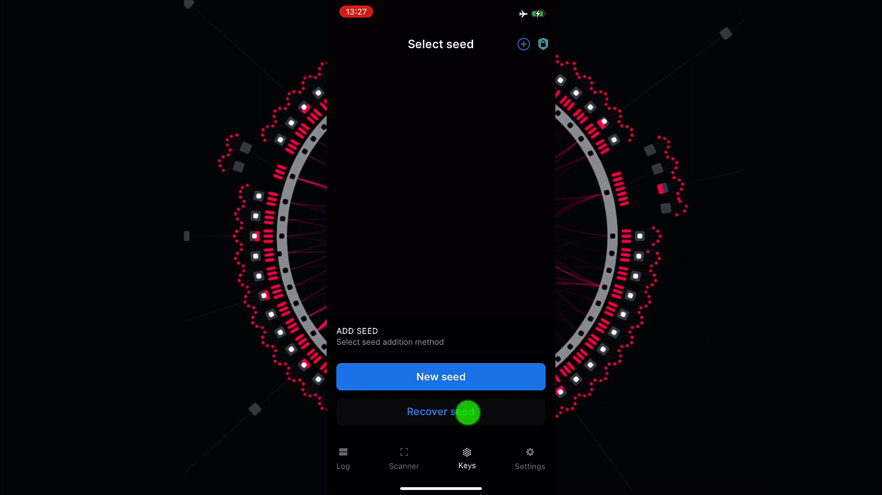
left_click(440, 412)
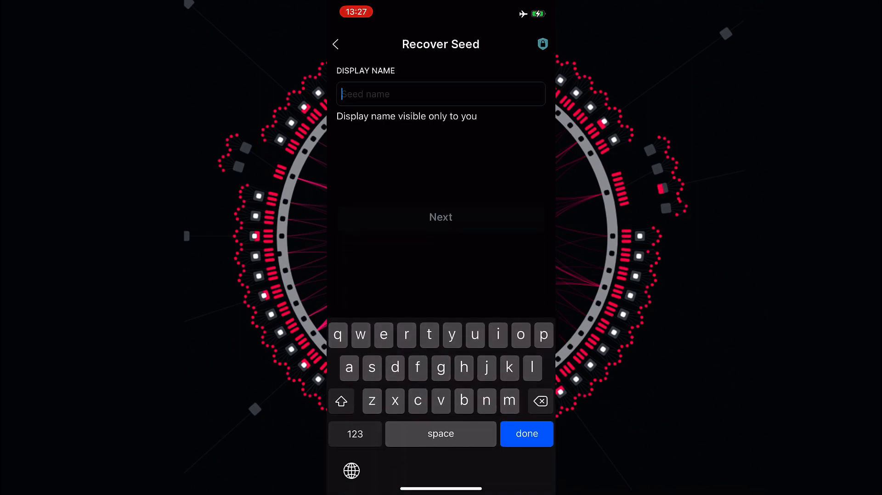
type("Signer")
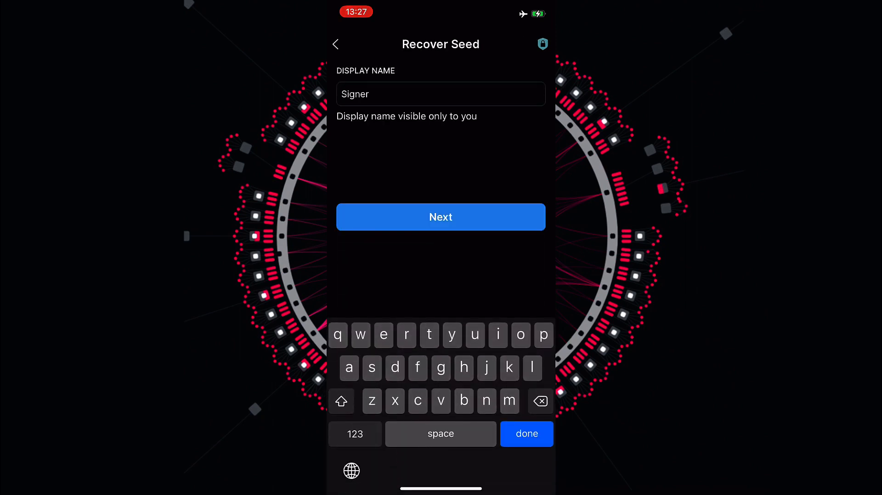
left_click(440, 217)
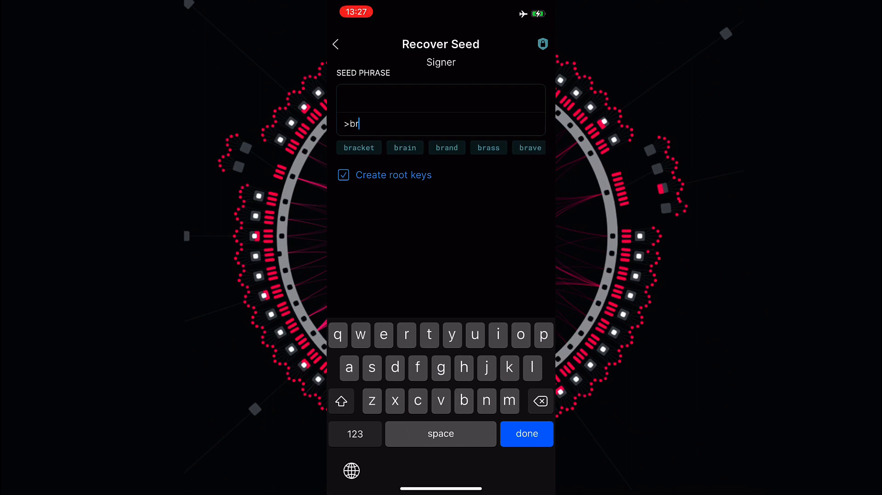
Enter the seed words, picking suggestions such as 'brass', and continue with the full phrase.
type("as")
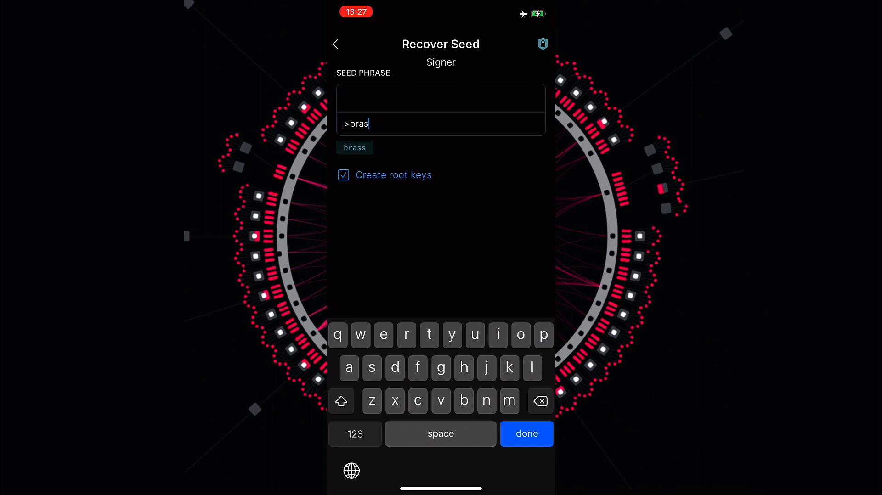
left_click(355, 147)
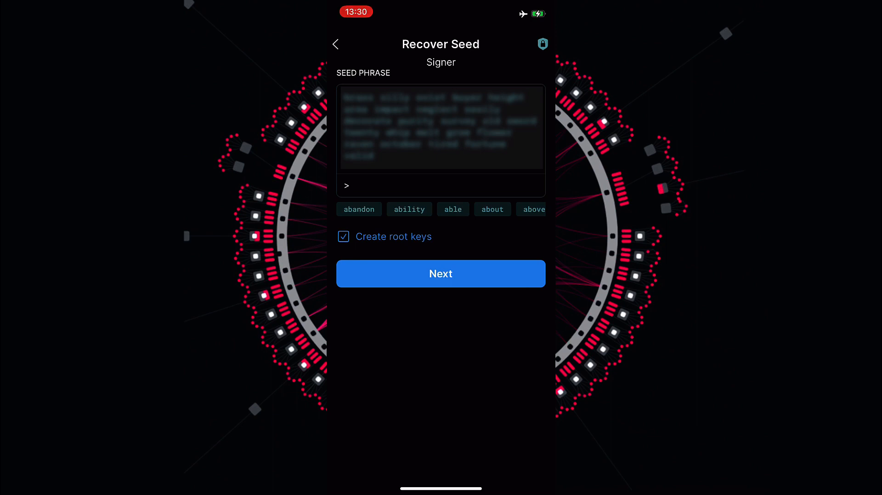
left_click(440, 273)
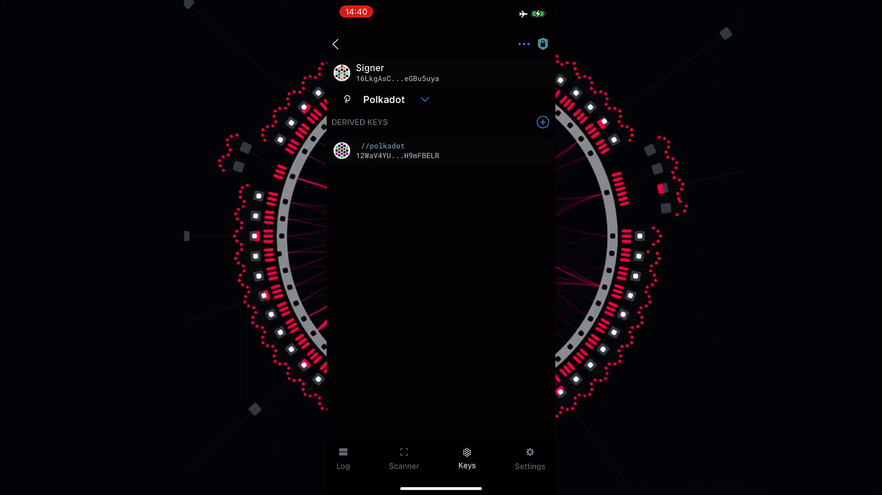
Check the shield status confirming the device is secure.
left_click(541, 44)
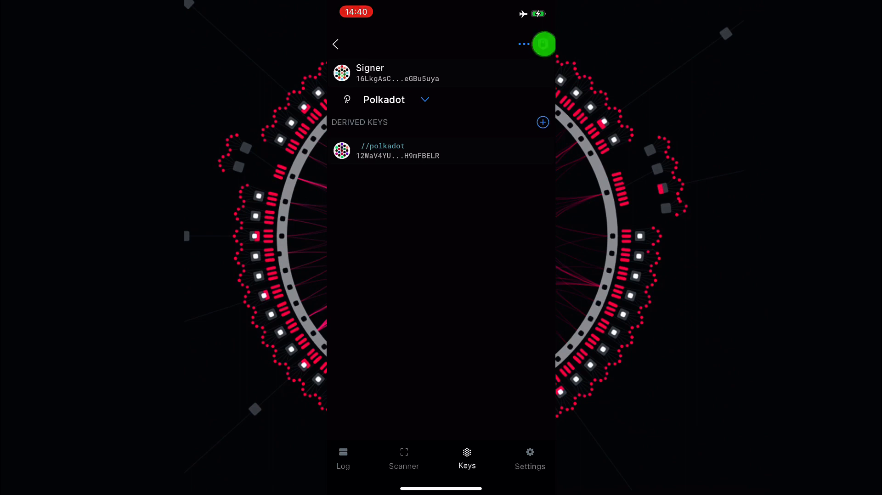
left_click(542, 44)
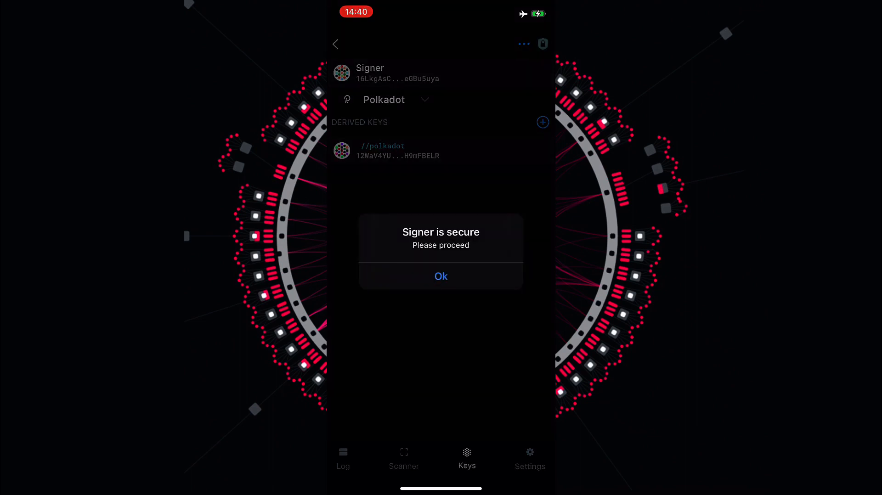